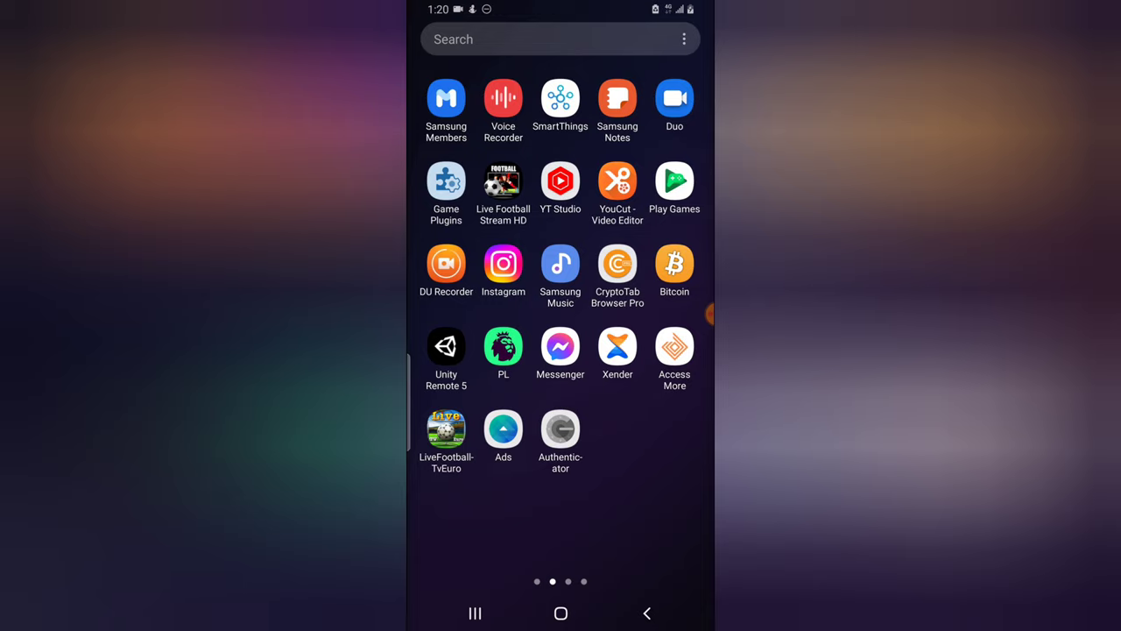
Bring up furball387's profile editing form in Instagram, dismissing the avatar prompt, then leave it.
click(503, 263)
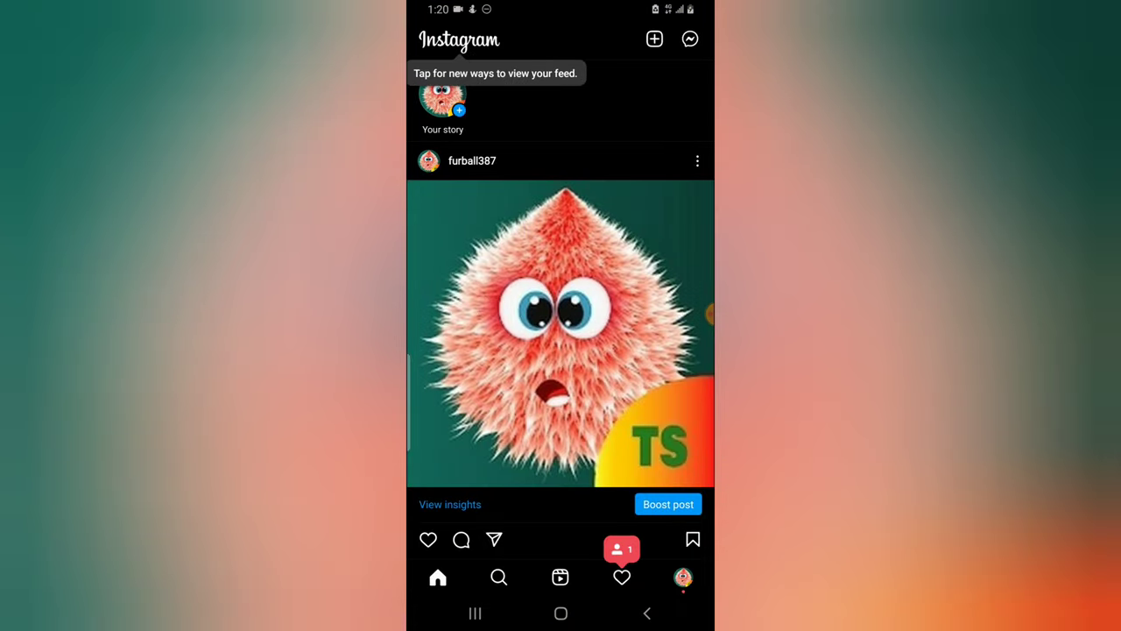
click(684, 578)
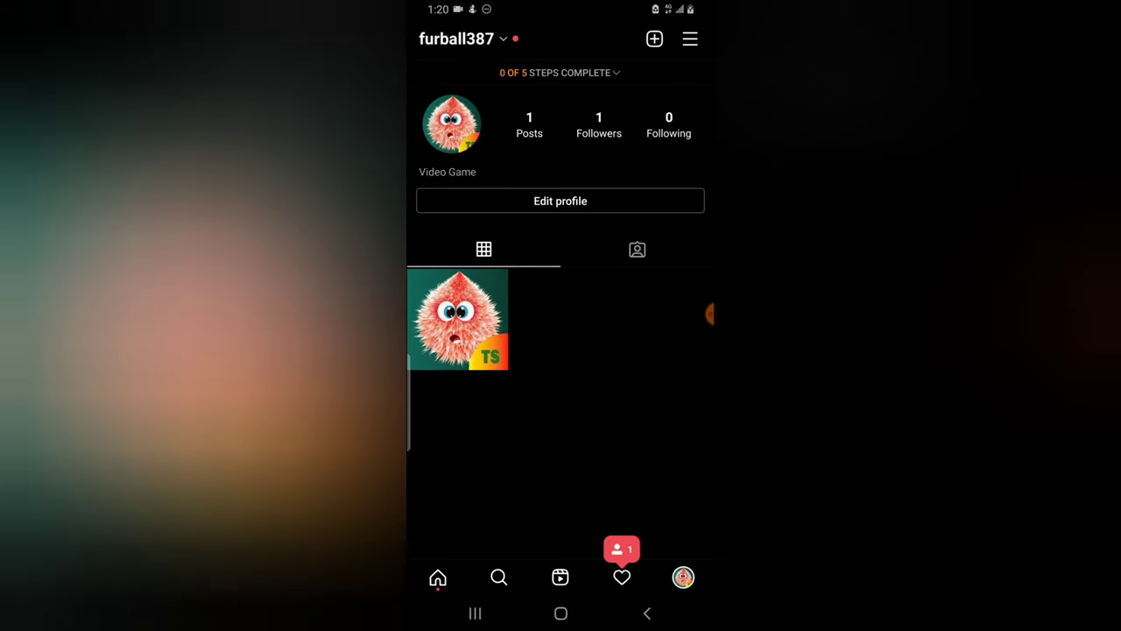
click(690, 39)
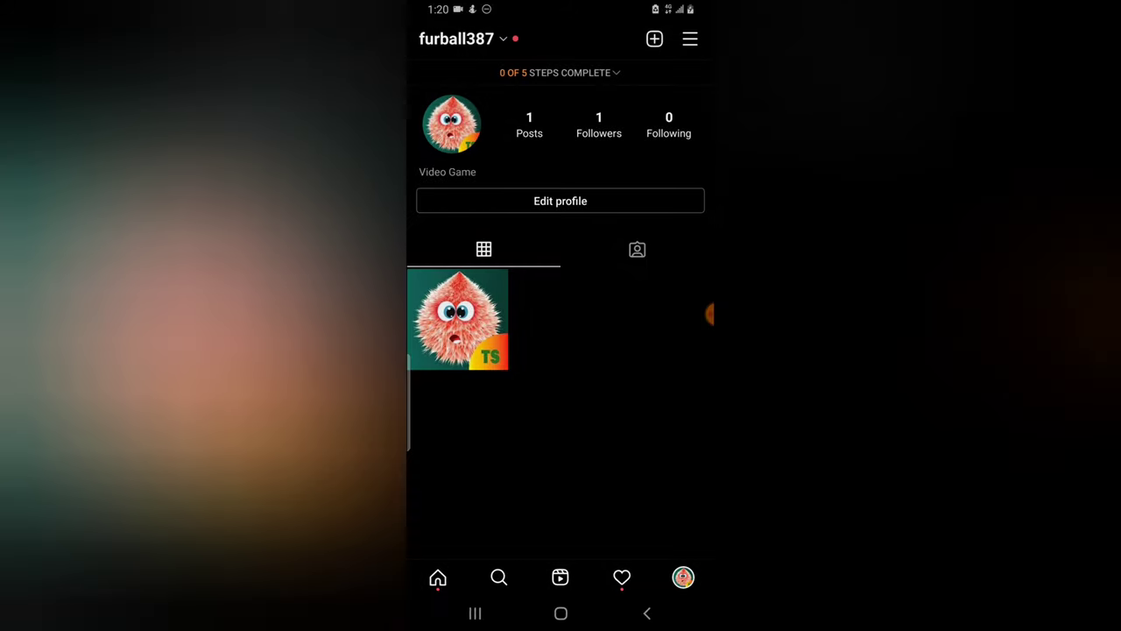
click(561, 200)
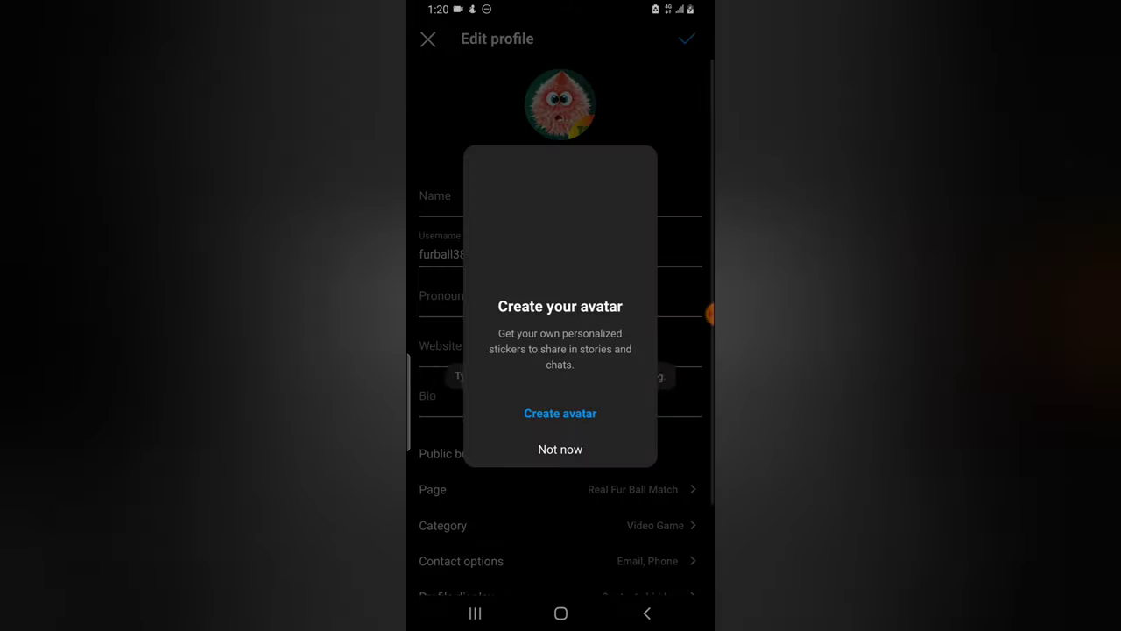
click(560, 448)
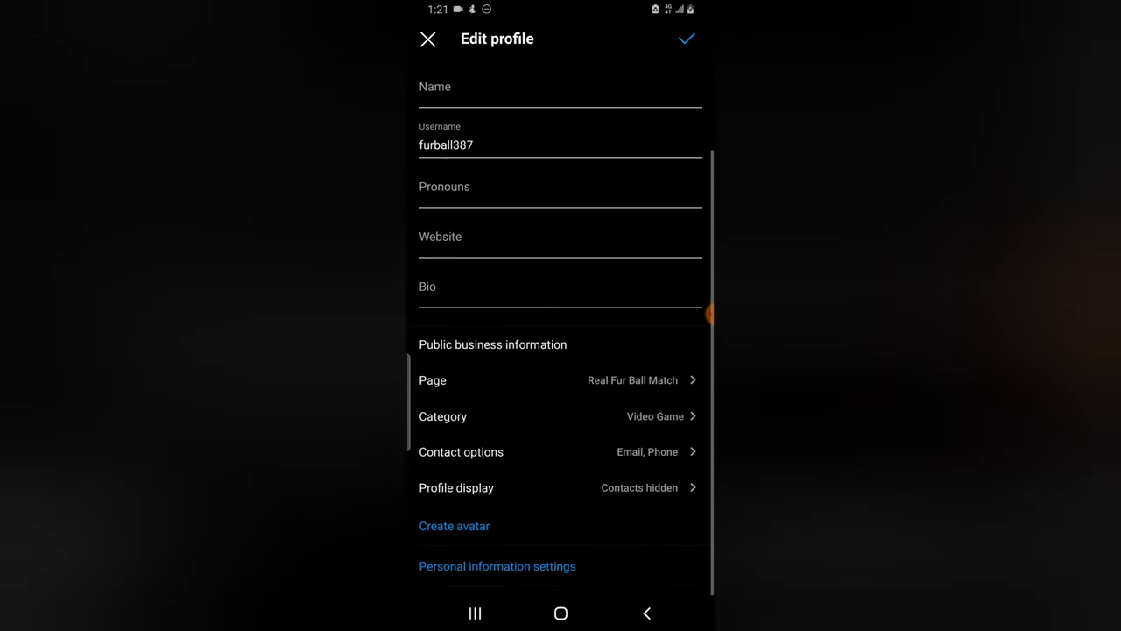
click(687, 39)
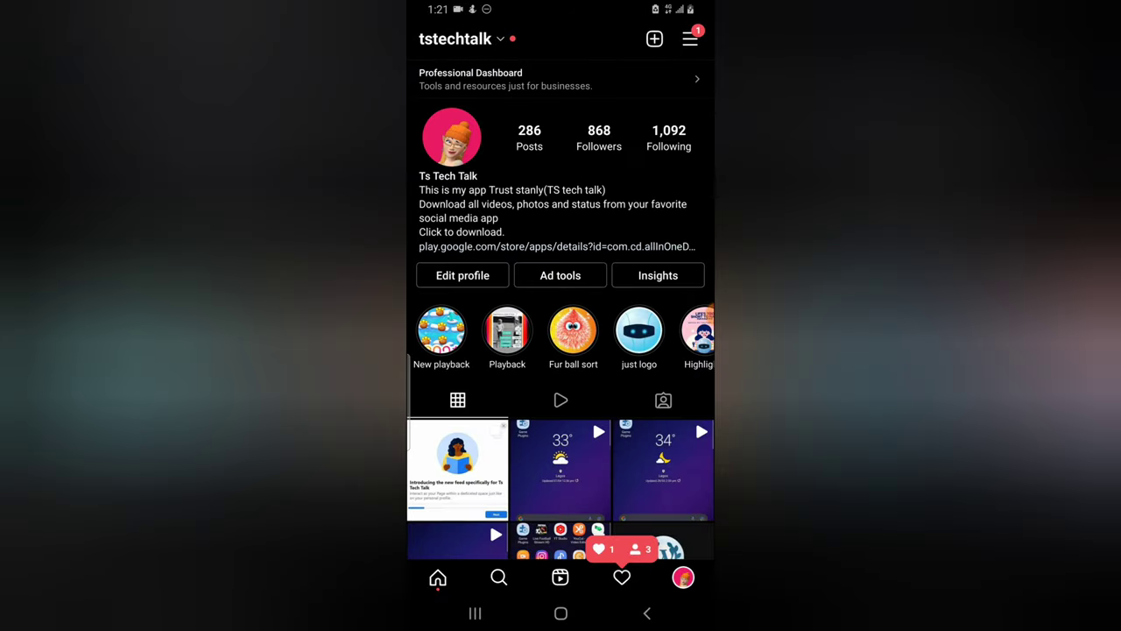
Review tstechtalk's profile editing form with its name, website, bio and contact options.
click(463, 275)
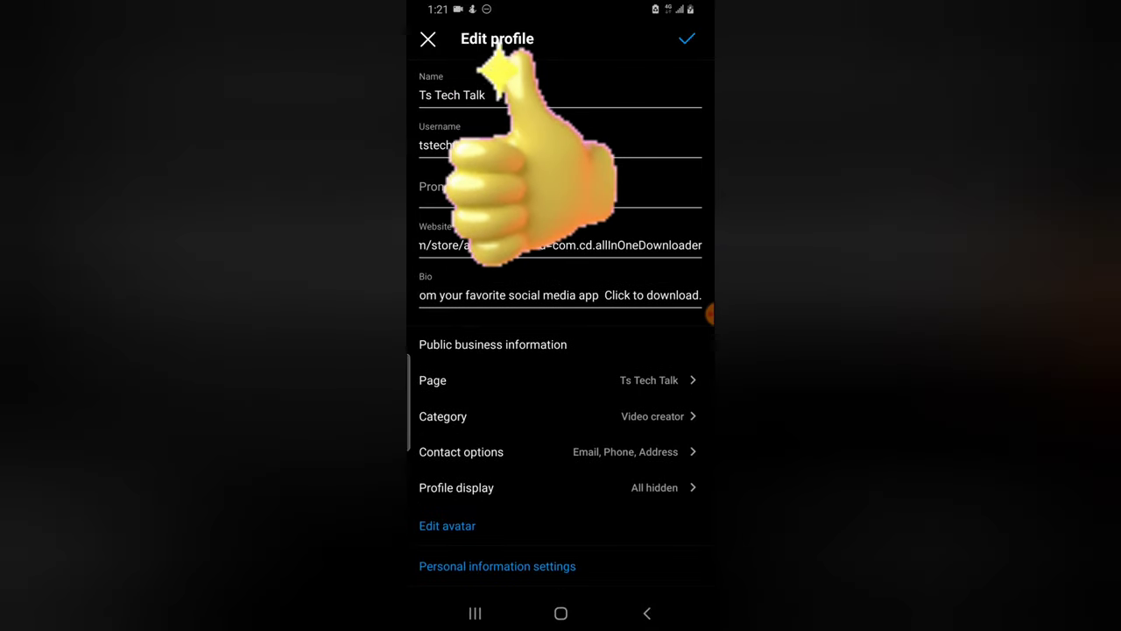
click(428, 39)
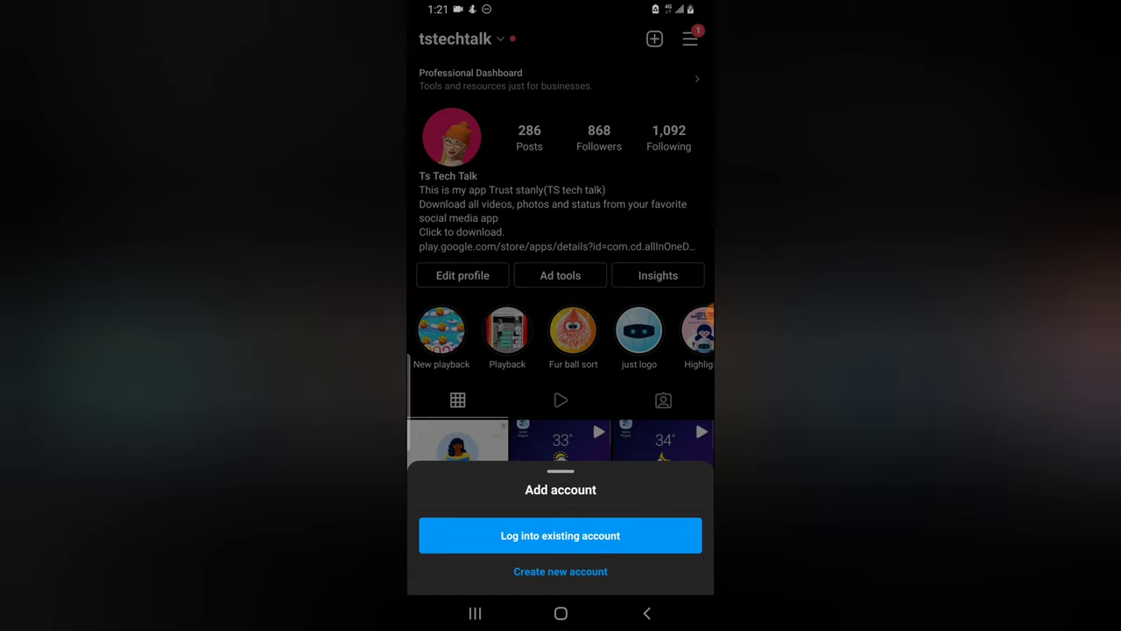
Start creating a new account and accept the available username cottoncandymatch.
click(561, 571)
text(cottoncandy)
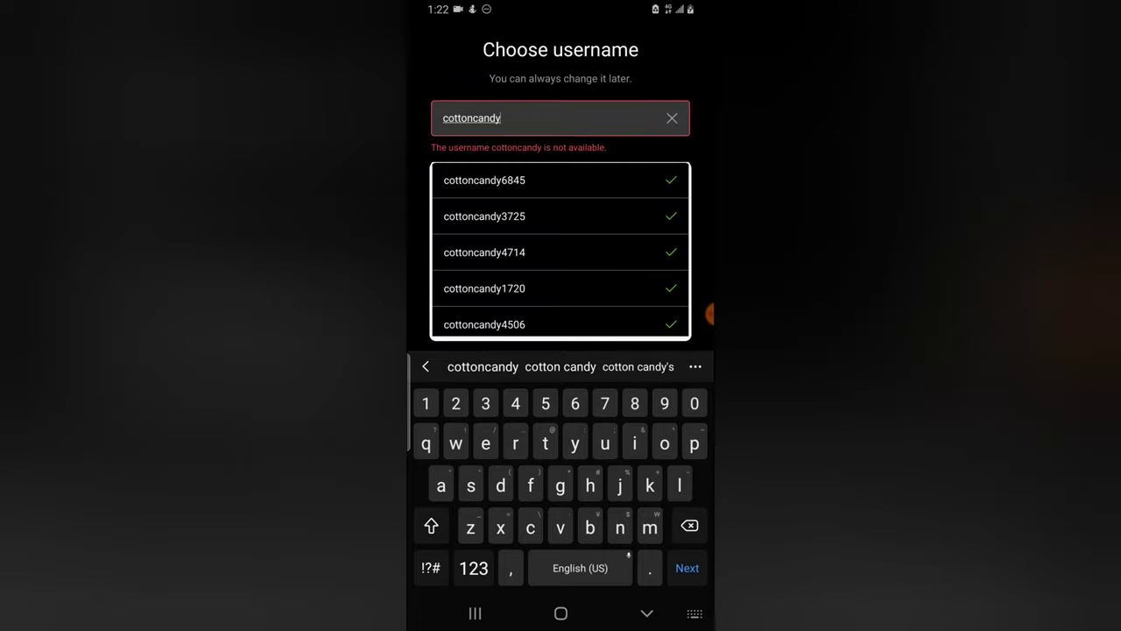
text(match)
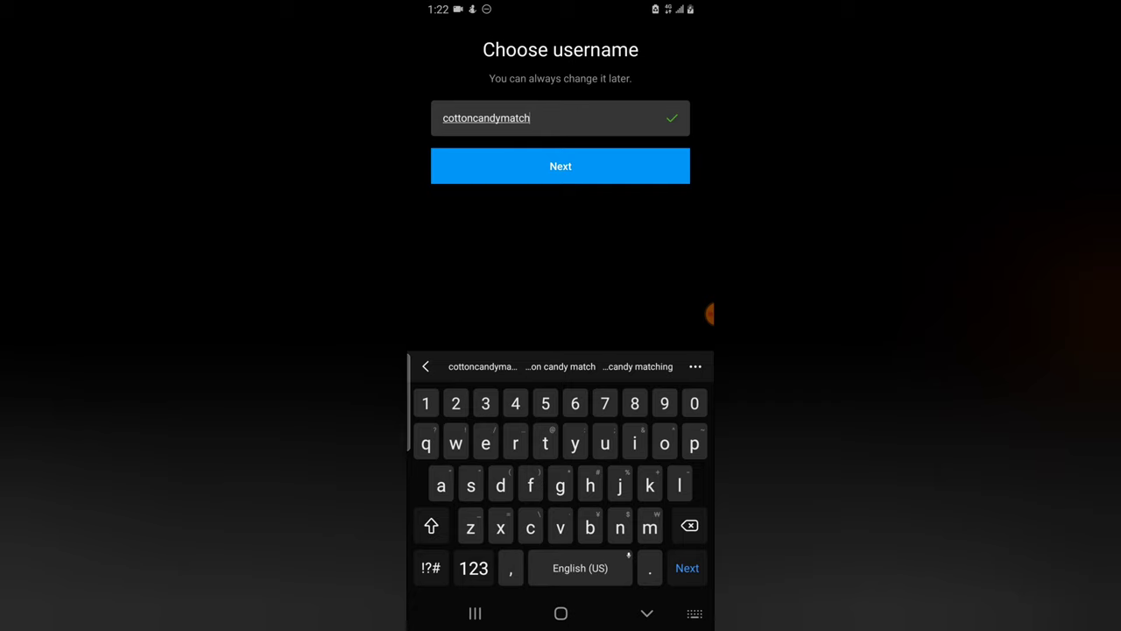
click(561, 165)
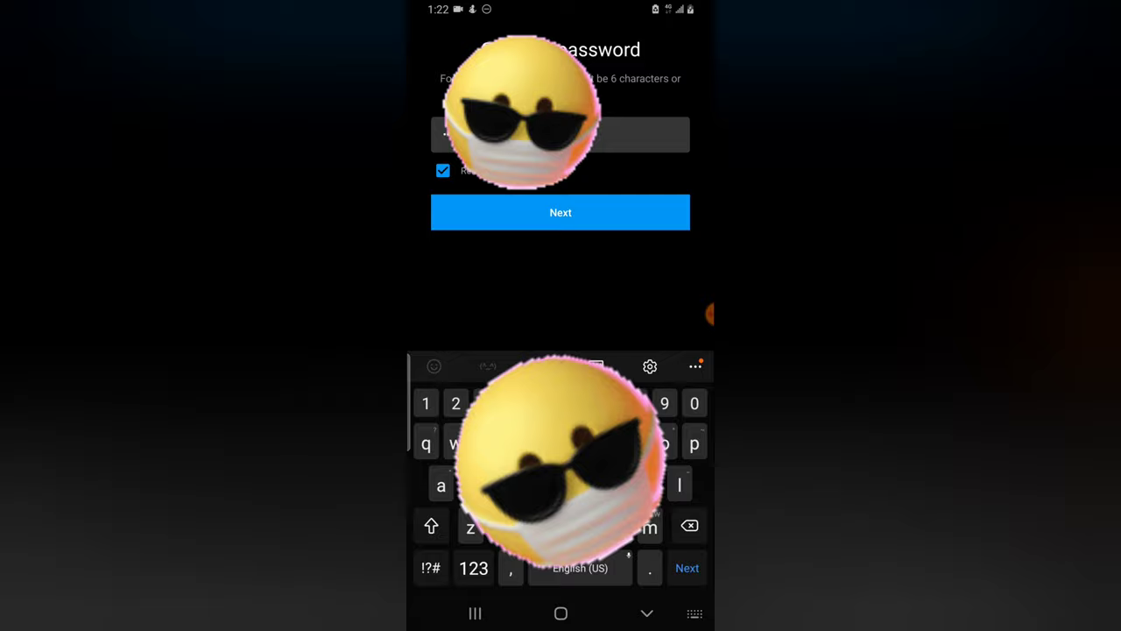
Confirm the password and complete sign-up reusing tstechtalk's email and phone number.
click(561, 212)
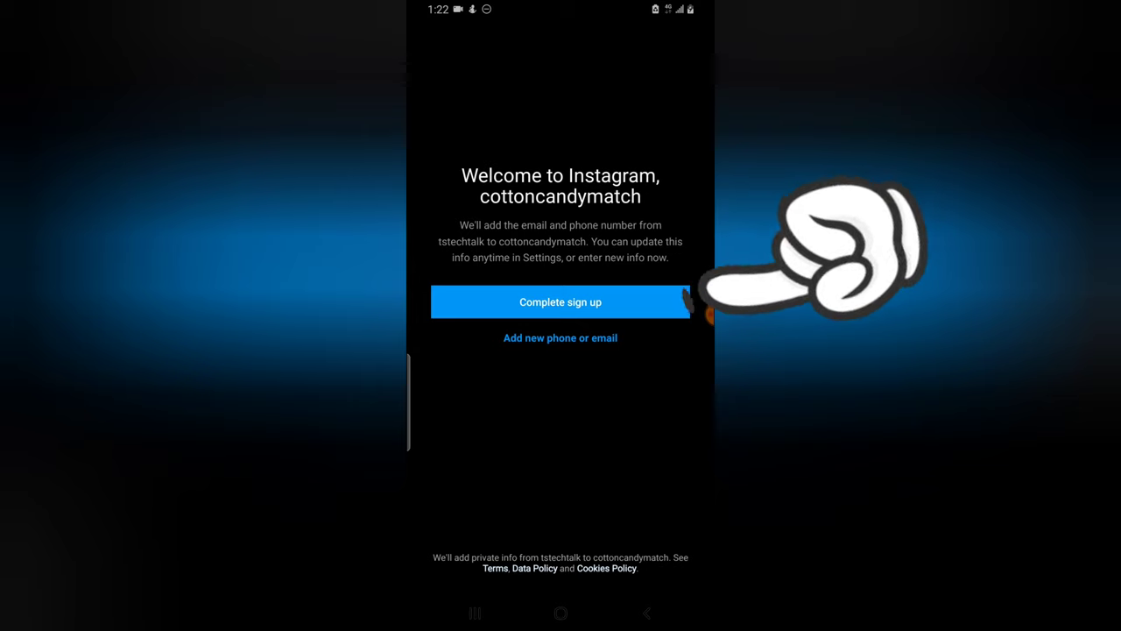
mouse_move(815, 245)
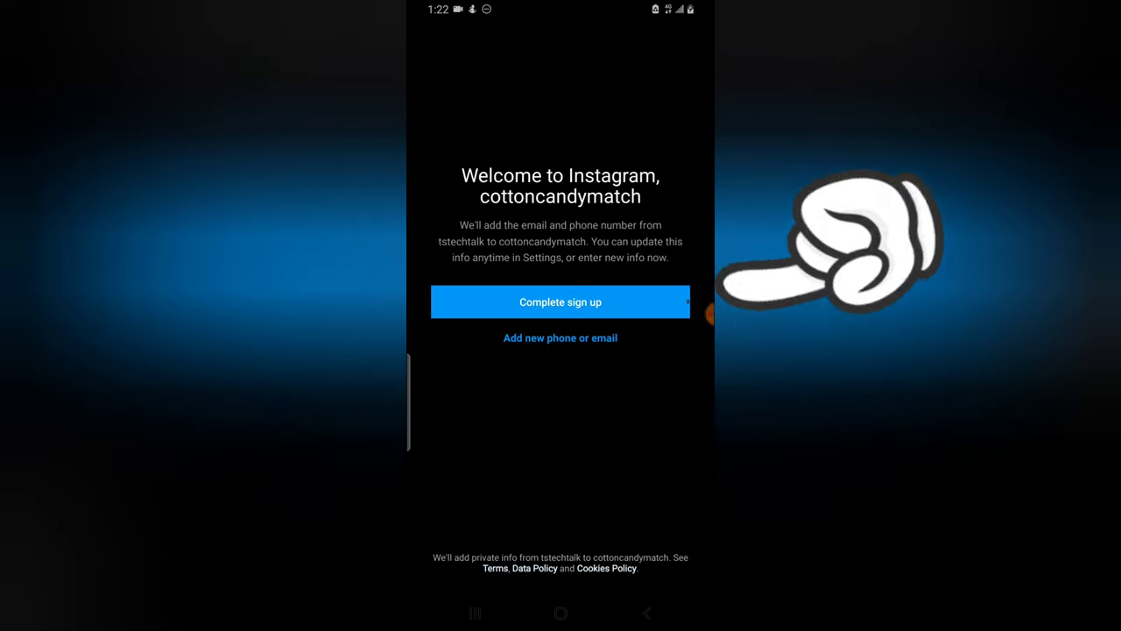
click(561, 302)
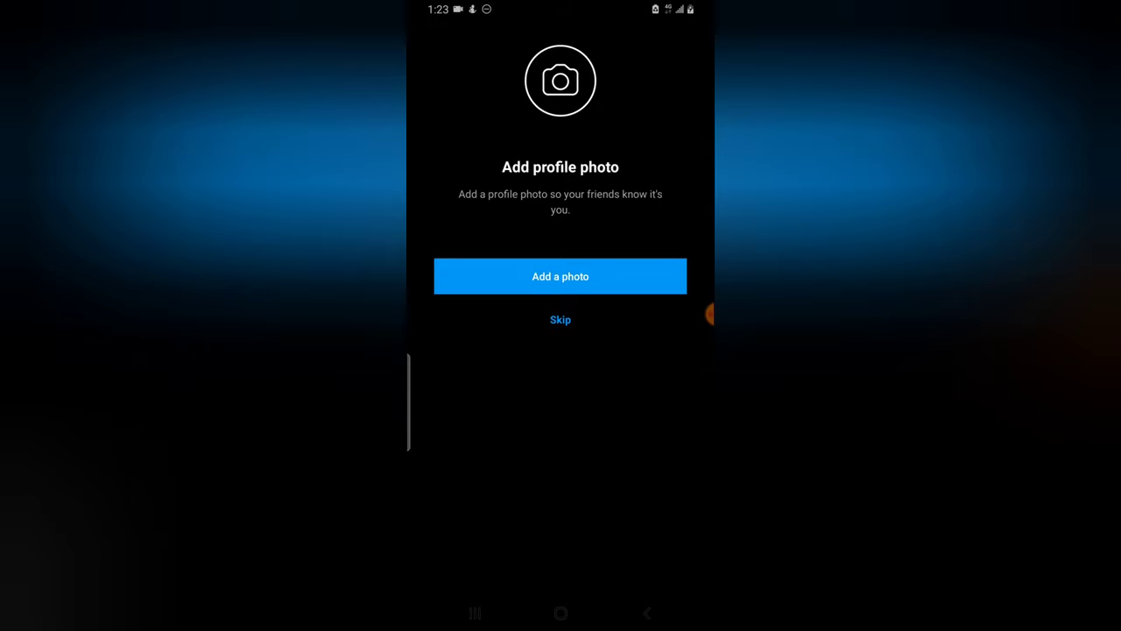
Skip the profile photo and bring up cottoncandymatch's blank profile editing form.
click(561, 319)
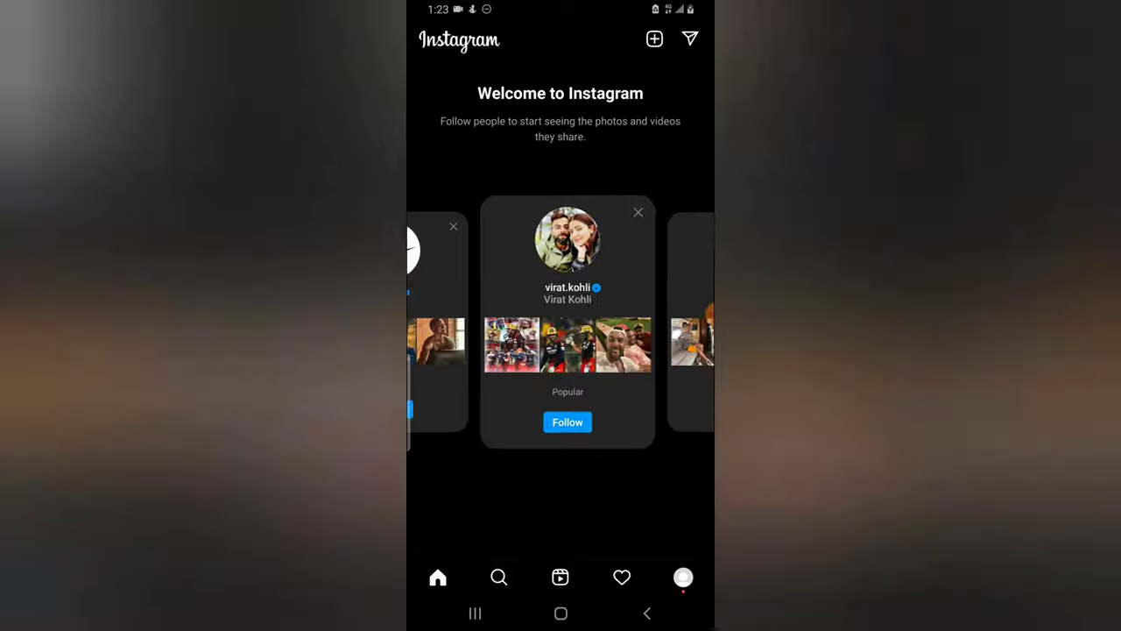
click(684, 579)
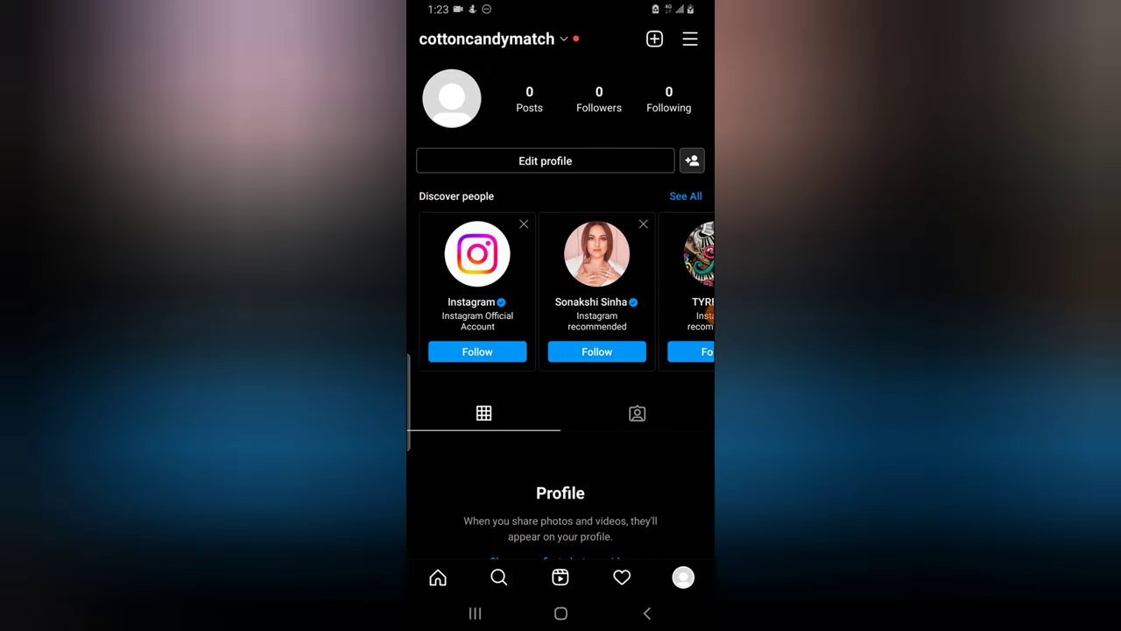
click(545, 161)
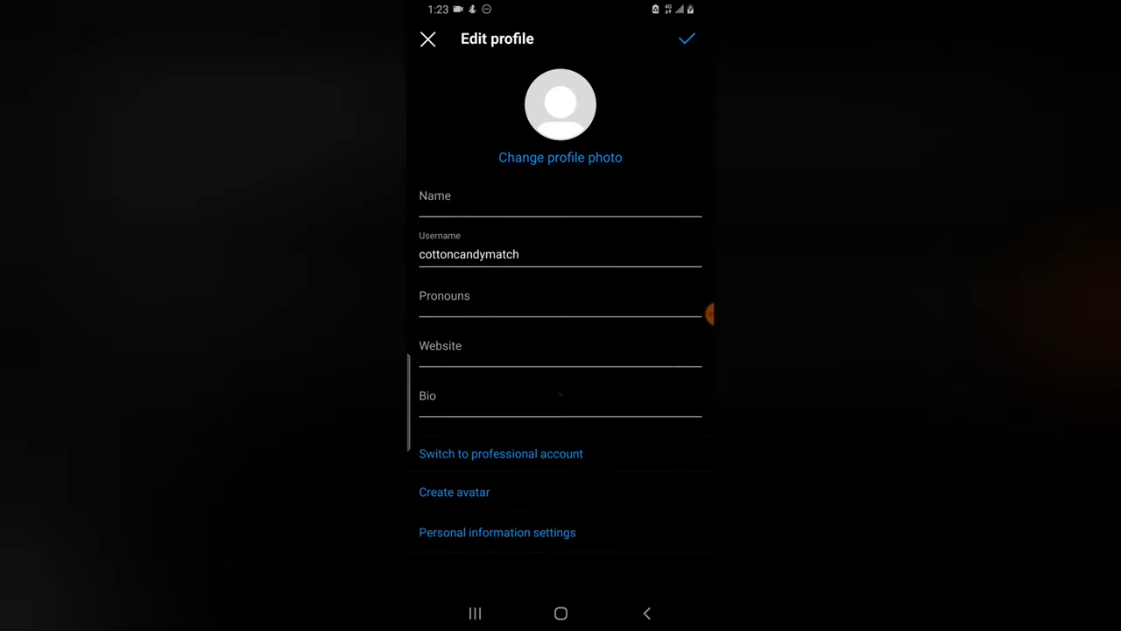
Review the new account's personal information for email and phone, then go back to the home feed.
click(560, 197)
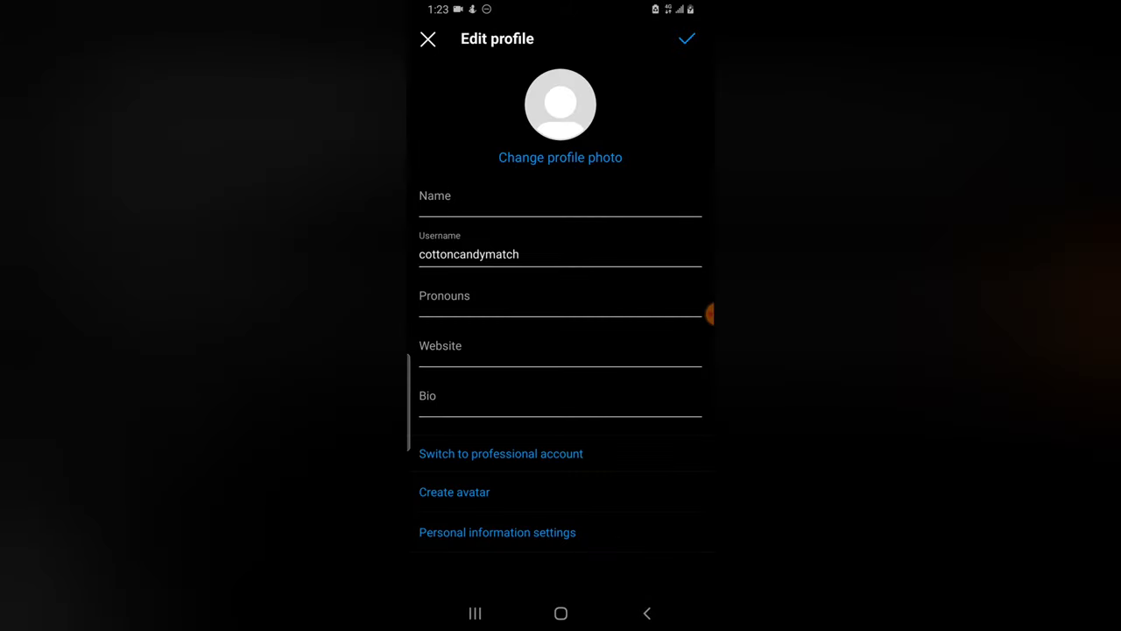
click(497, 532)
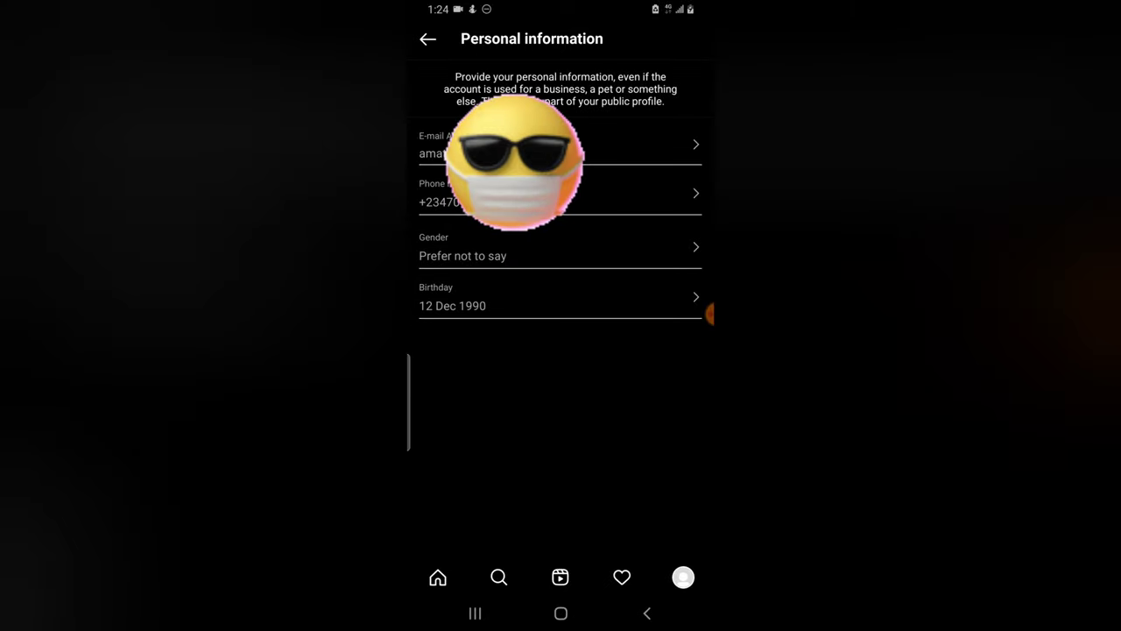
click(427, 39)
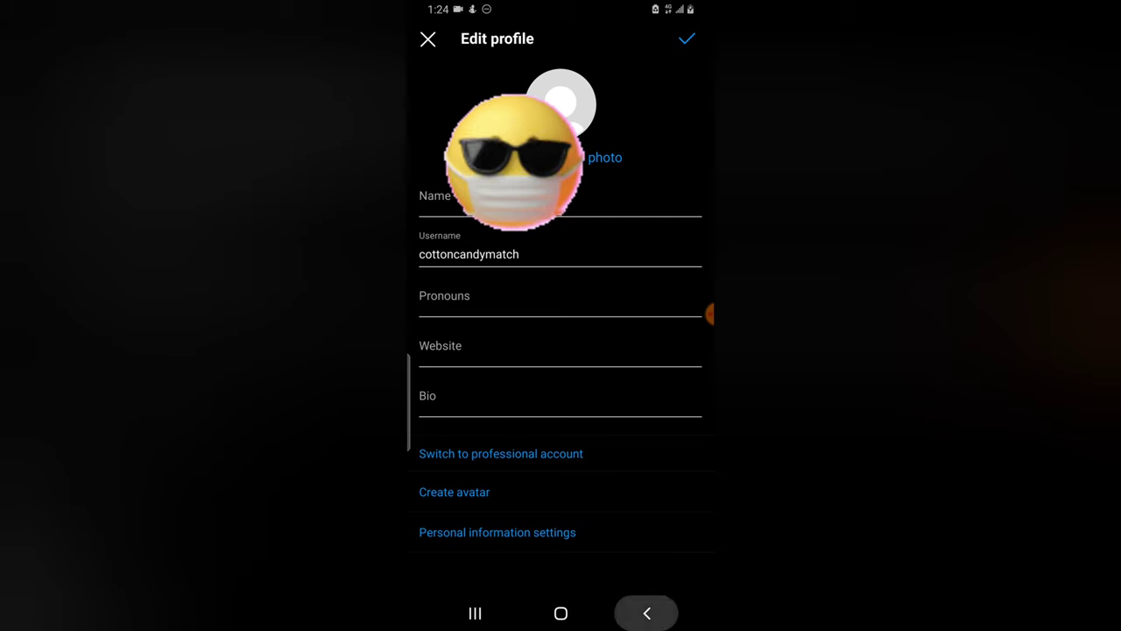
click(427, 38)
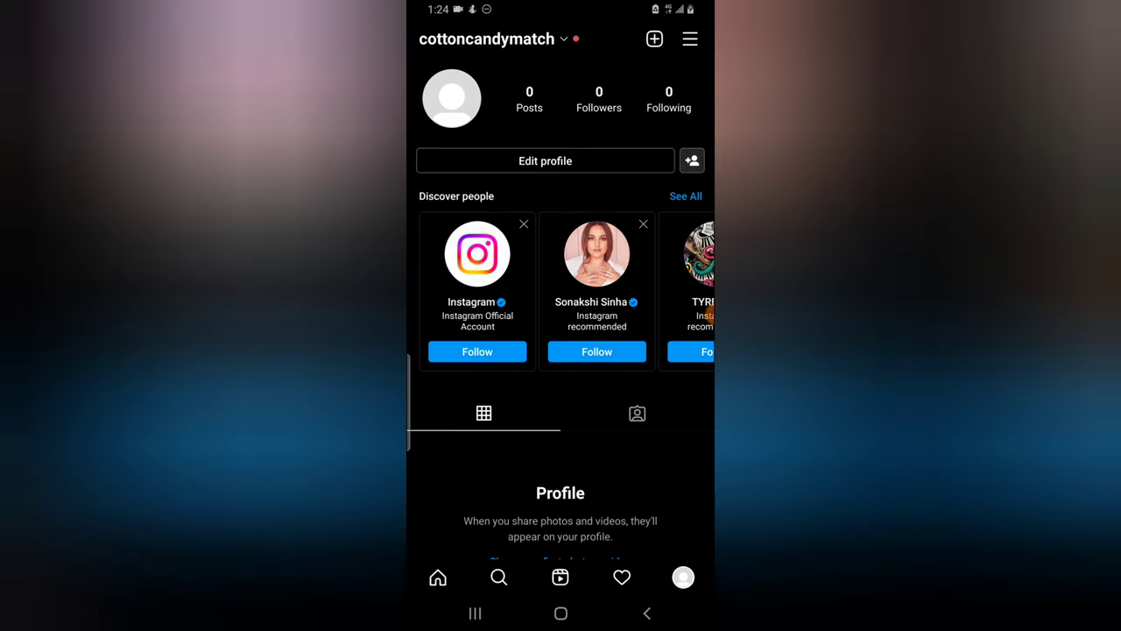
click(438, 578)
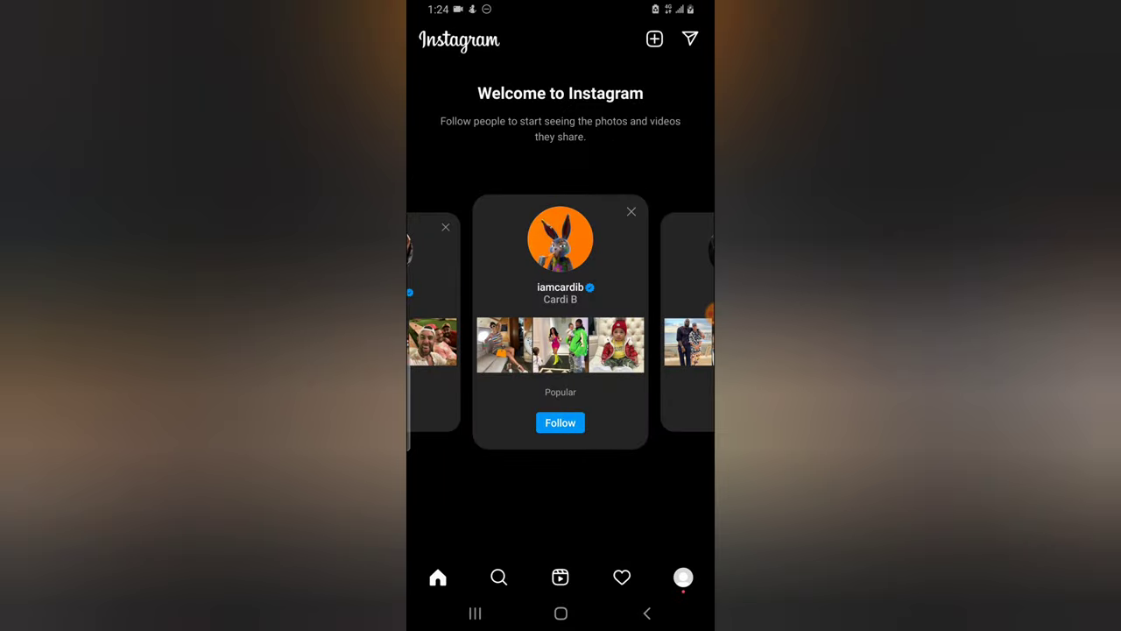